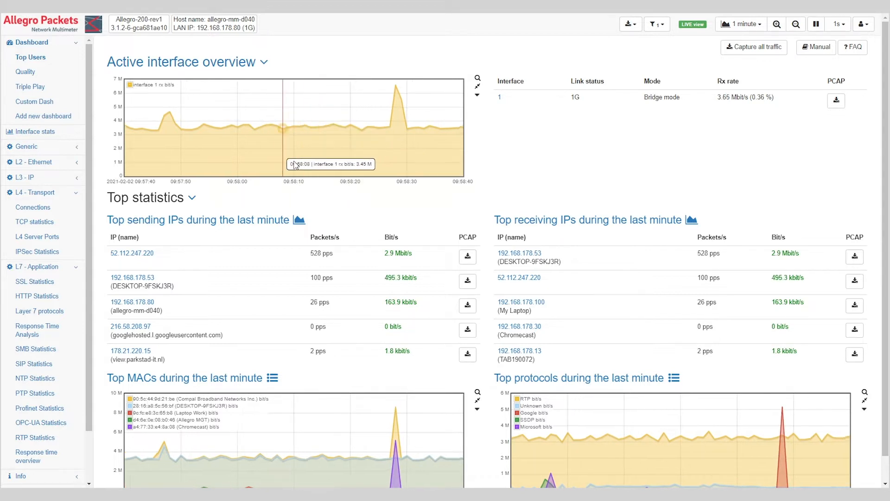
Step: Switch the top sending IPs of the last minute to a traffic-over-time chart
click(298, 220)
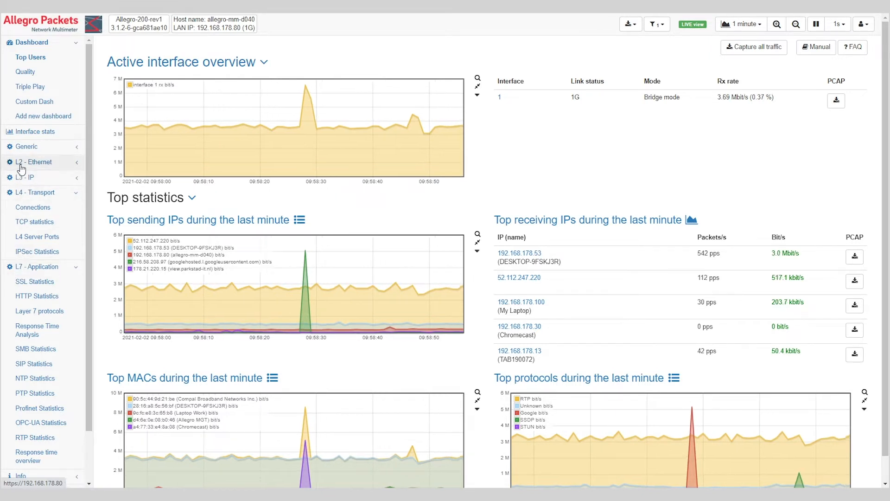
Step: Expand and collapse the L2 - Ethernet and L3 - IP sidebar statistics groups
click(34, 161)
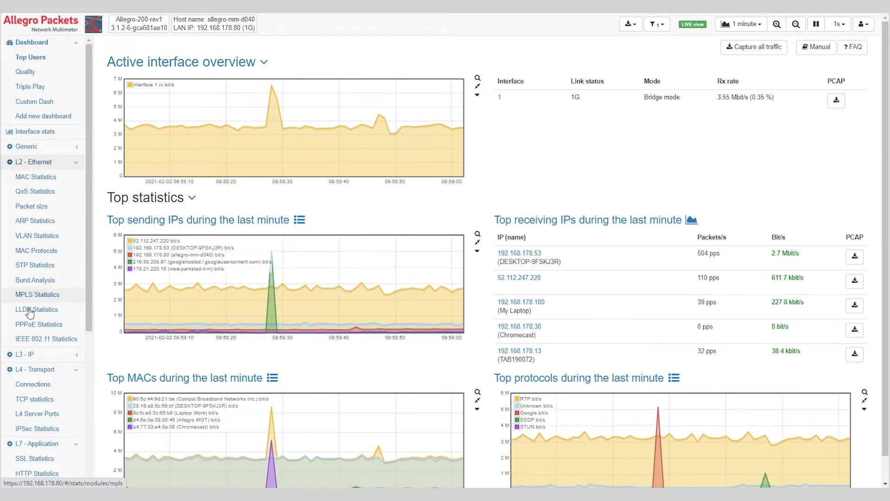
click(35, 161)
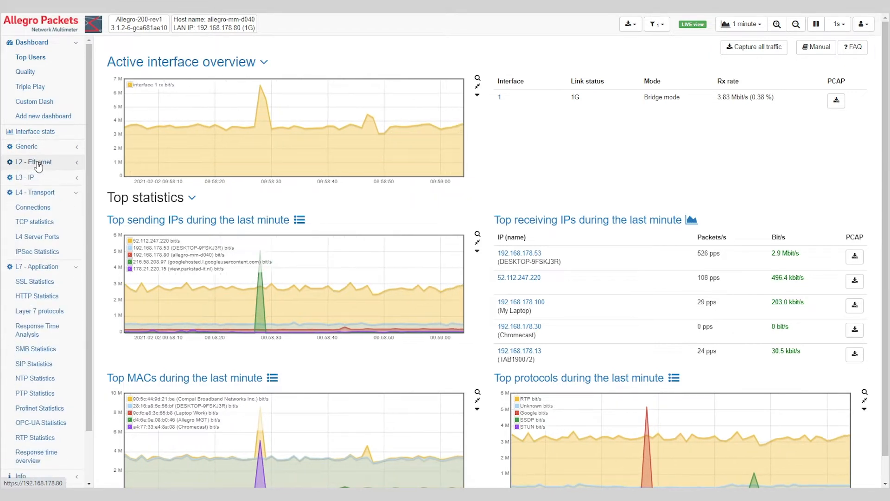
click(25, 177)
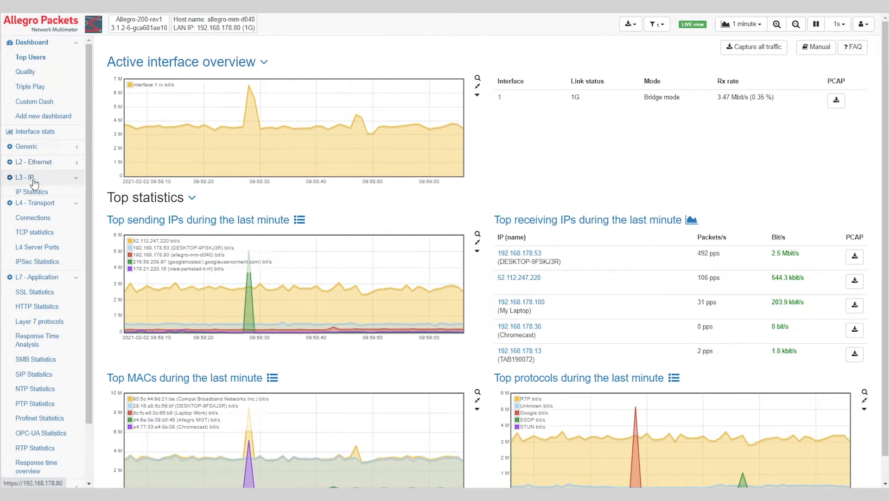
click(25, 176)
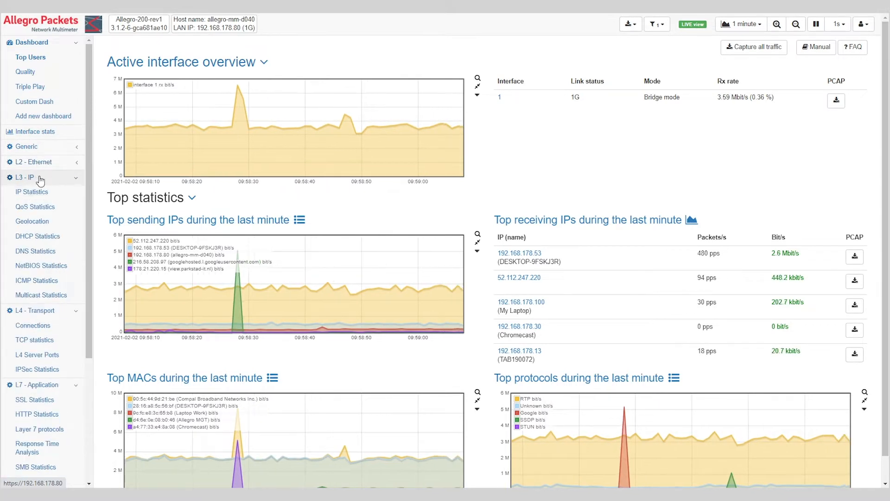
click(37, 207)
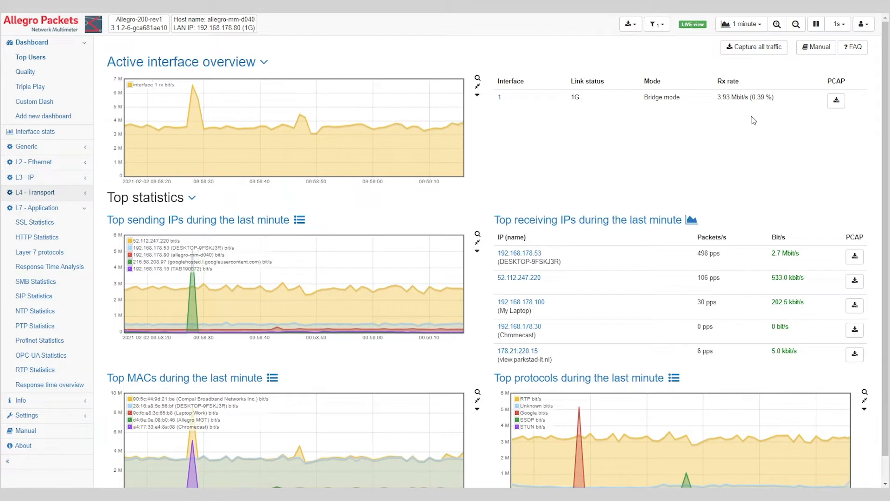
mouse_move(707, 141)
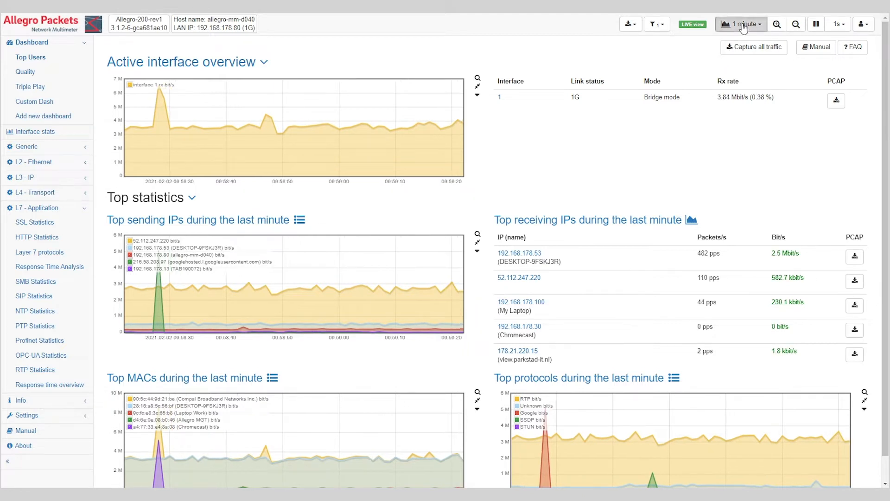
Step: Change the dashboard statistics time range from 1 minute to Last day
click(742, 24)
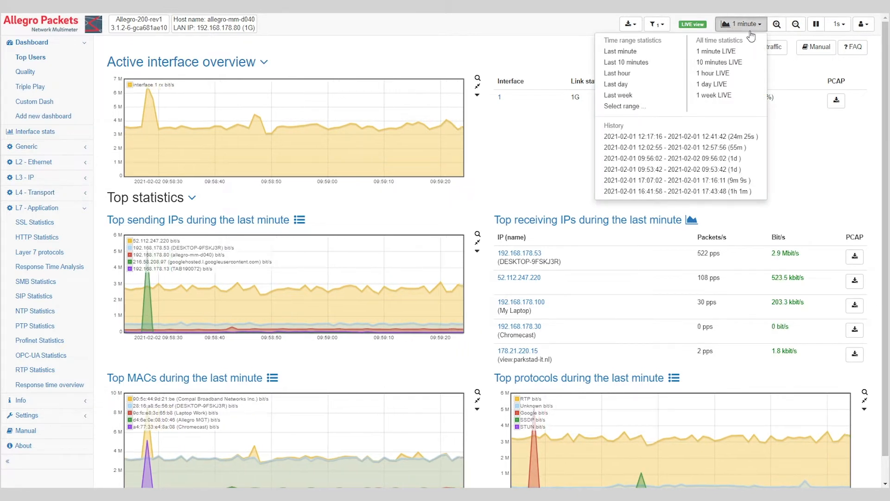
click(740, 24)
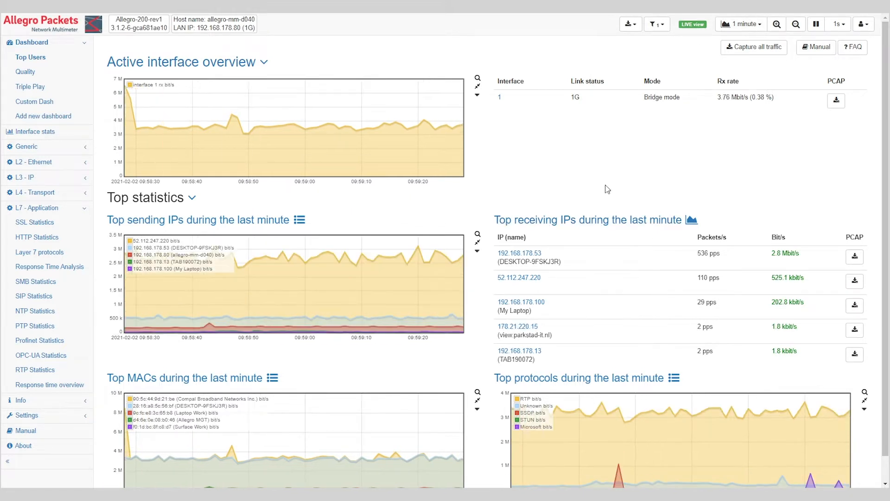
click(741, 24)
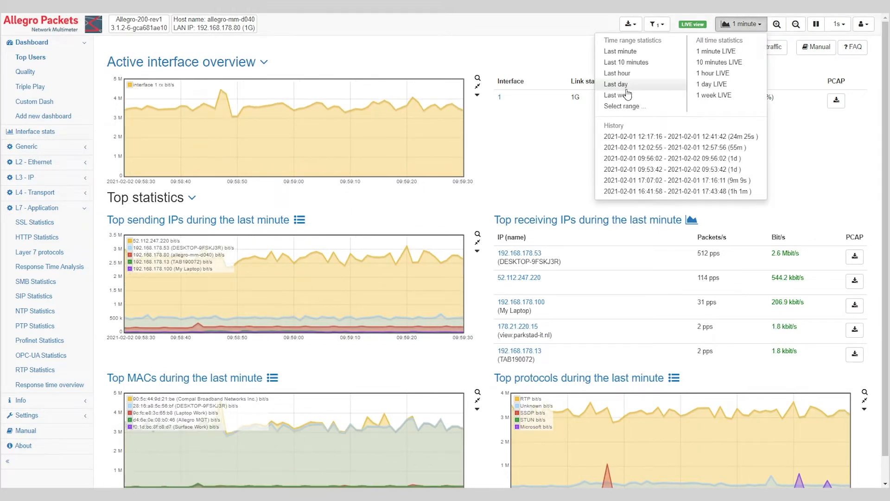
click(615, 85)
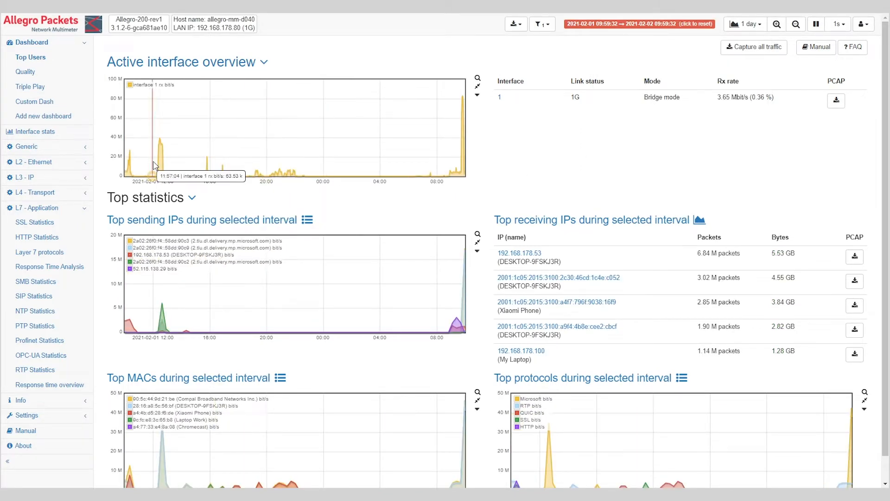
mouse_move(155, 146)
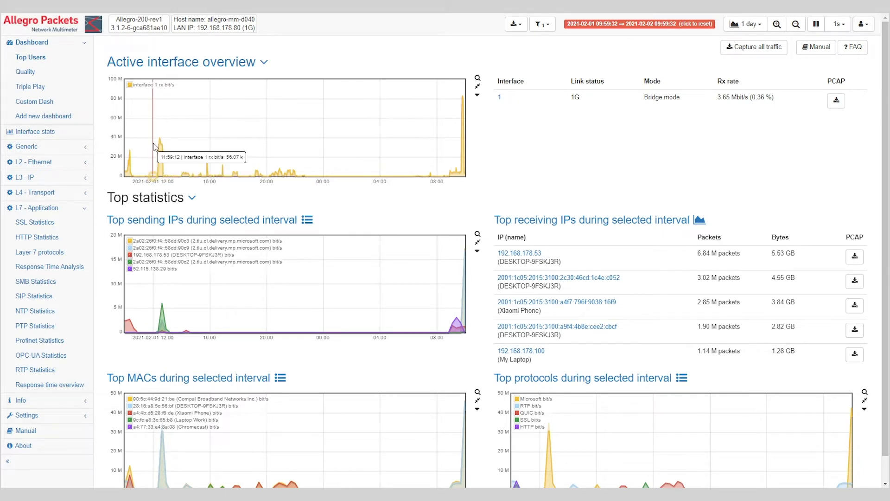
mouse_move(168, 152)
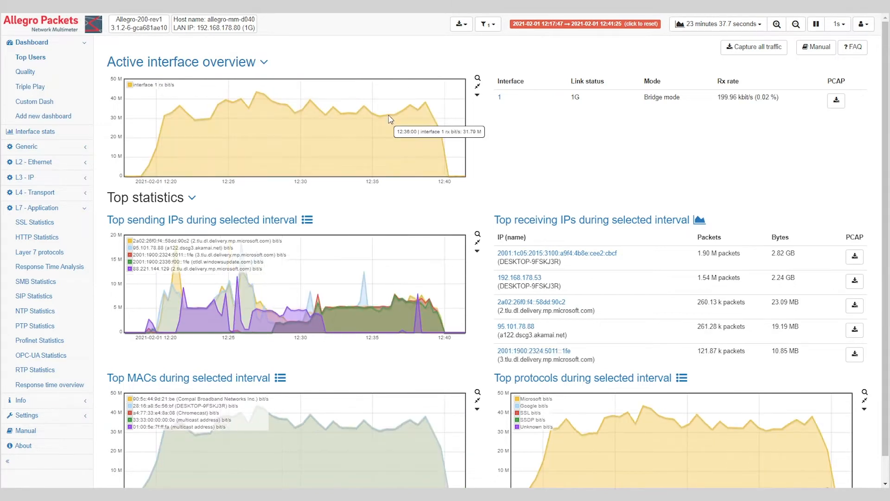
mouse_move(499, 163)
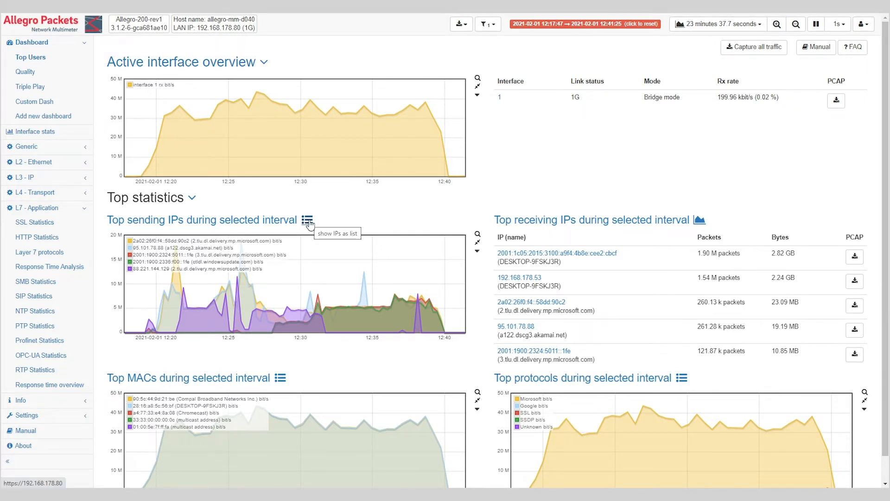
Step: Switch the top sending IPs of the selected interval back to a table with packet and byte totals
click(307, 221)
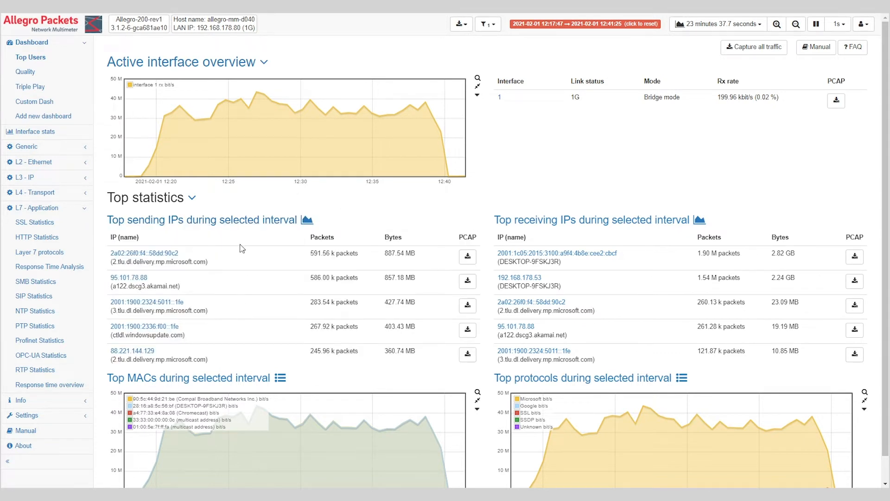
mouse_move(244, 287)
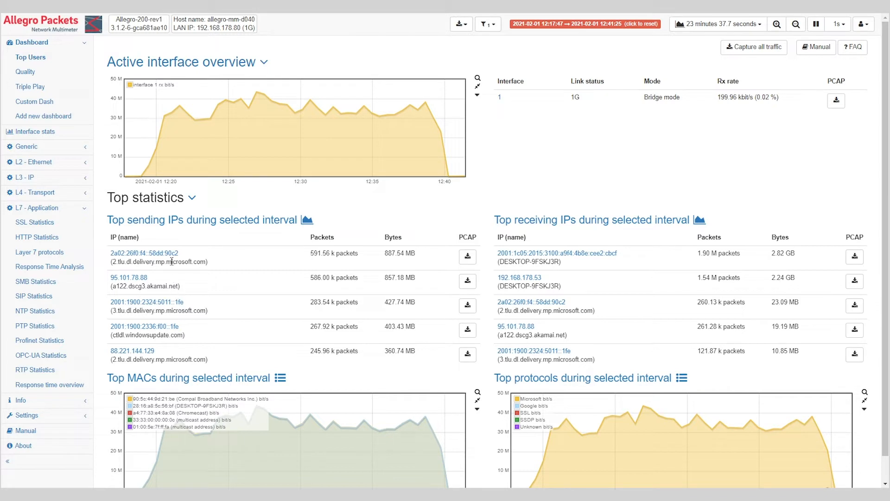
mouse_move(238, 307)
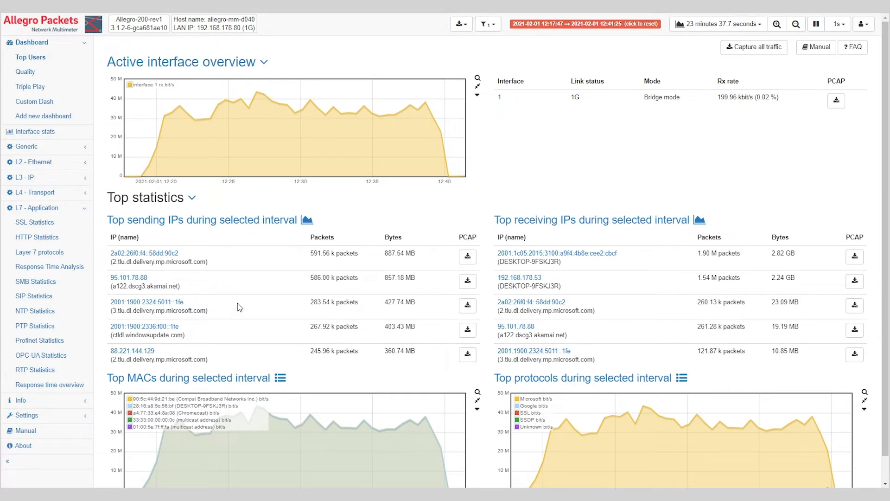
mouse_move(557, 253)
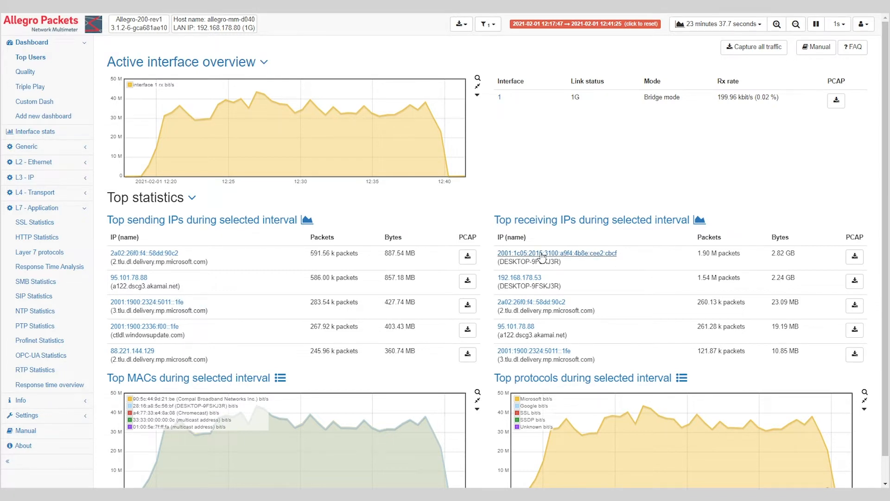
scroll(down, 3)
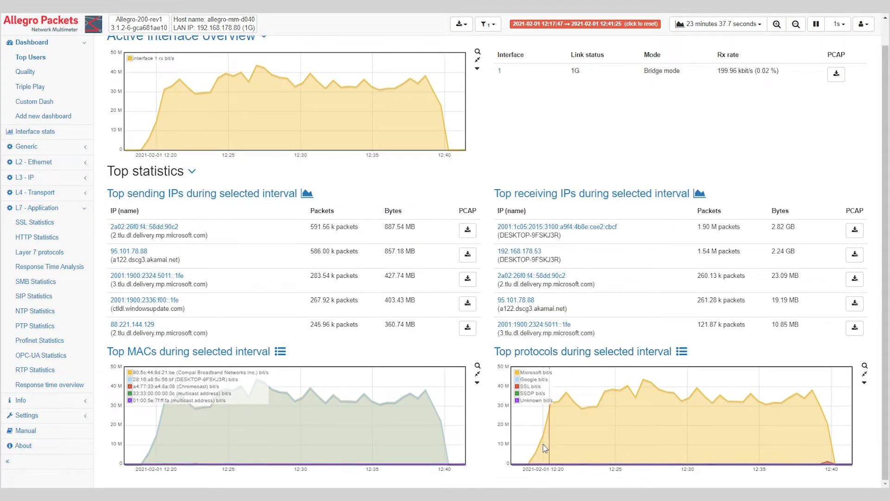
mouse_move(811, 396)
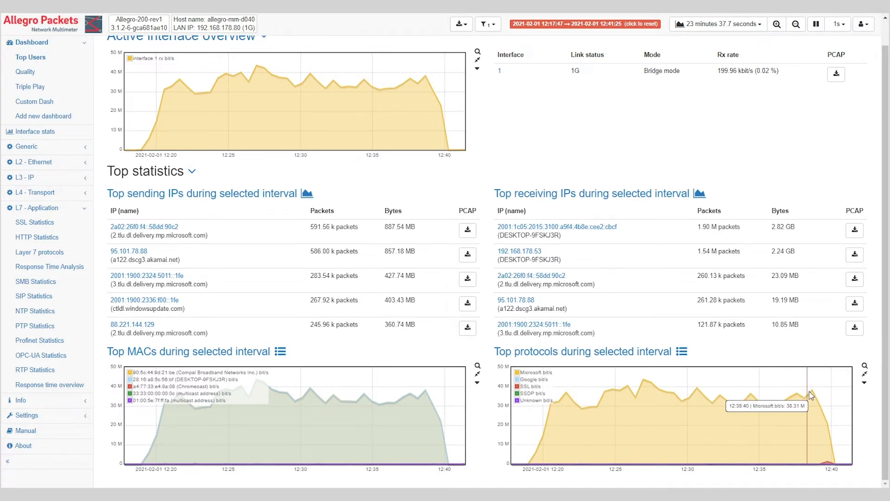
mouse_move(591, 393)
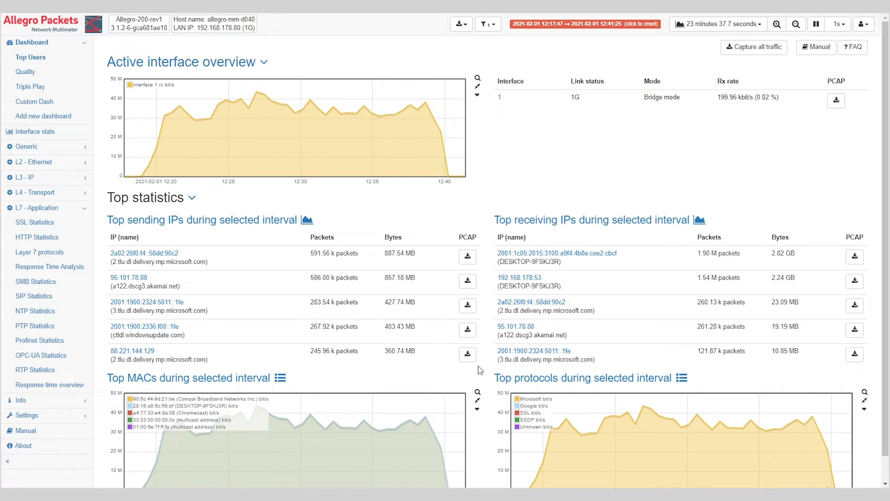
mouse_move(499, 274)
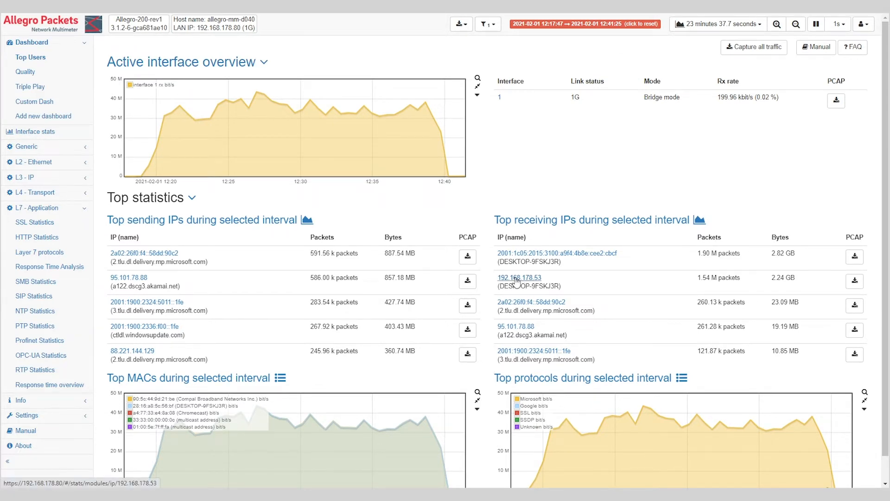
Step: Open the detailed IP statistics page for host 192.168.178.53 and look through it
click(520, 278)
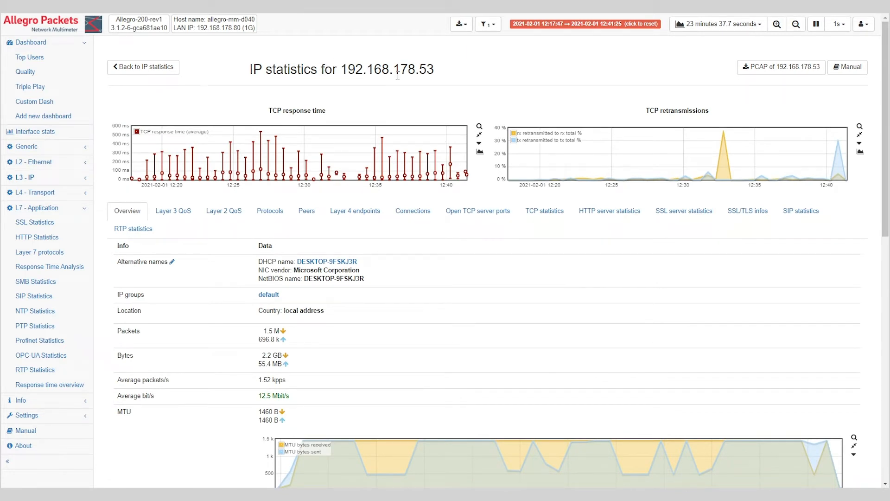
mouse_move(545, 90)
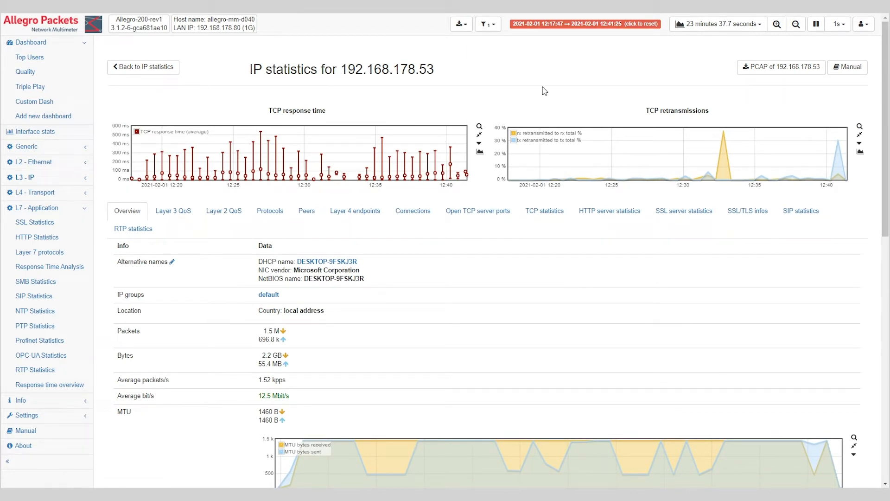
mouse_move(711, 24)
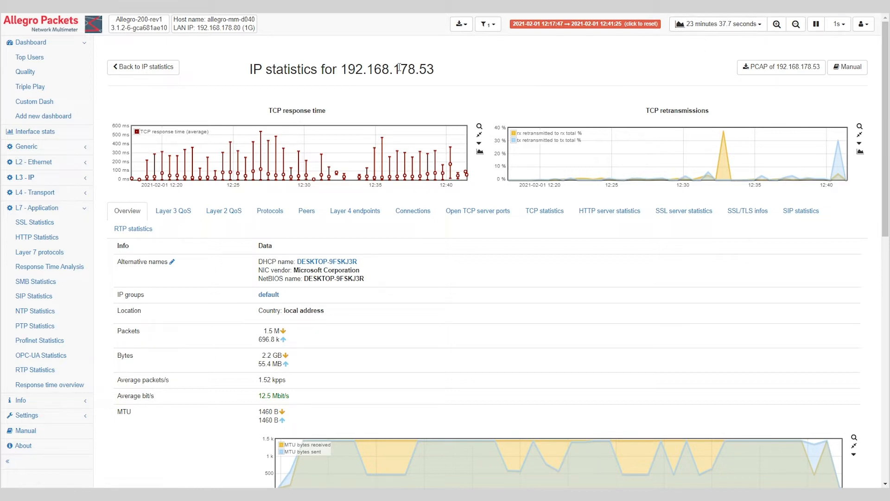
mouse_move(310, 110)
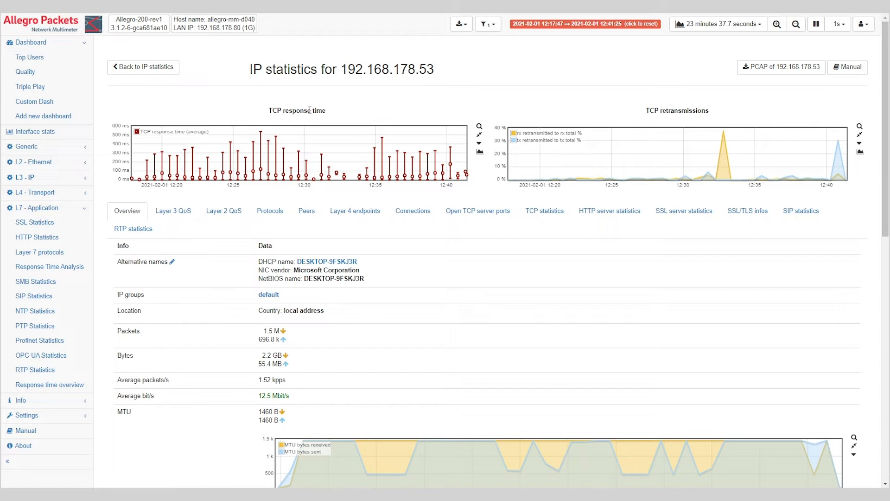
mouse_move(543, 108)
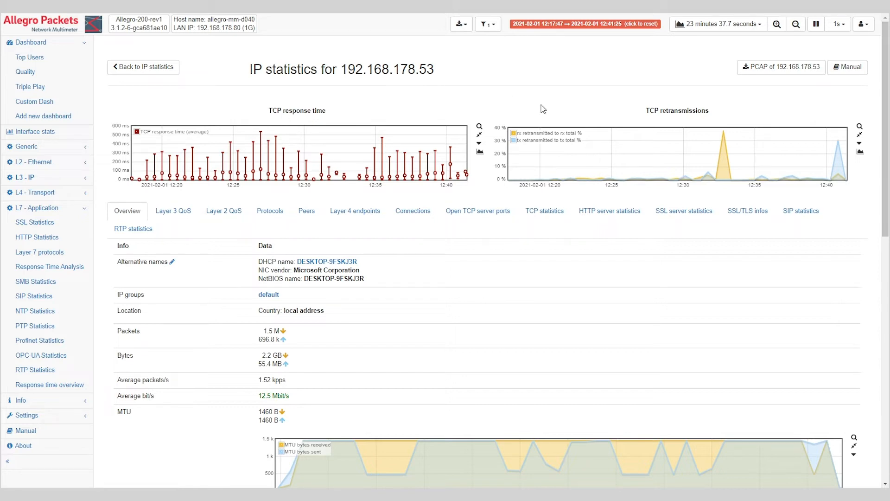
scroll(down, 3)
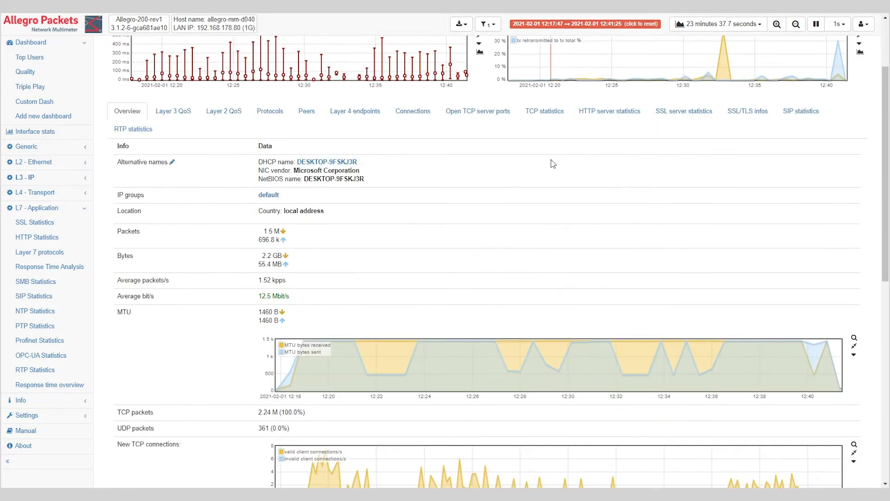
scroll(down, 3)
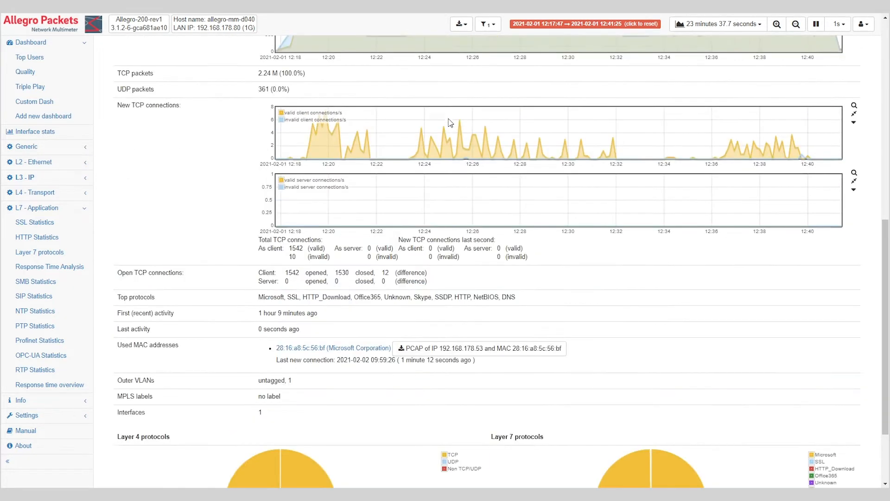
scroll(up, 3)
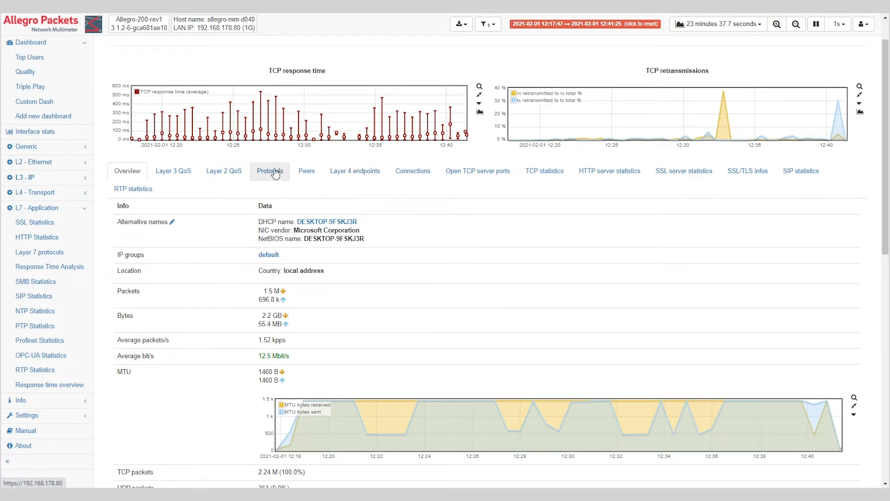
Step: View the host's protocol breakdown, then its peers listed by bytes
click(270, 171)
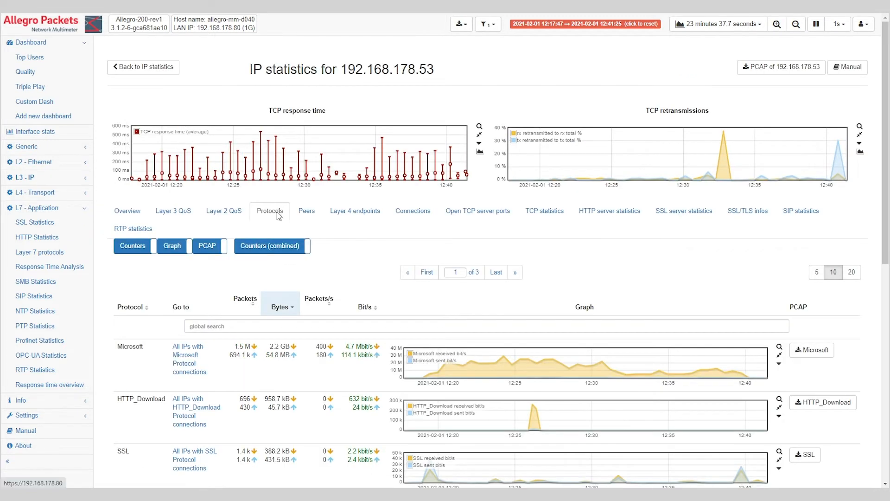
click(306, 210)
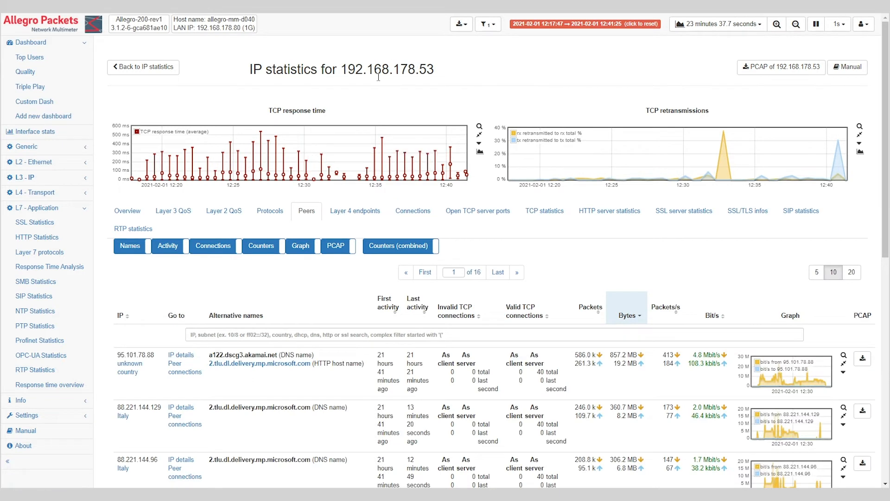
mouse_move(717, 24)
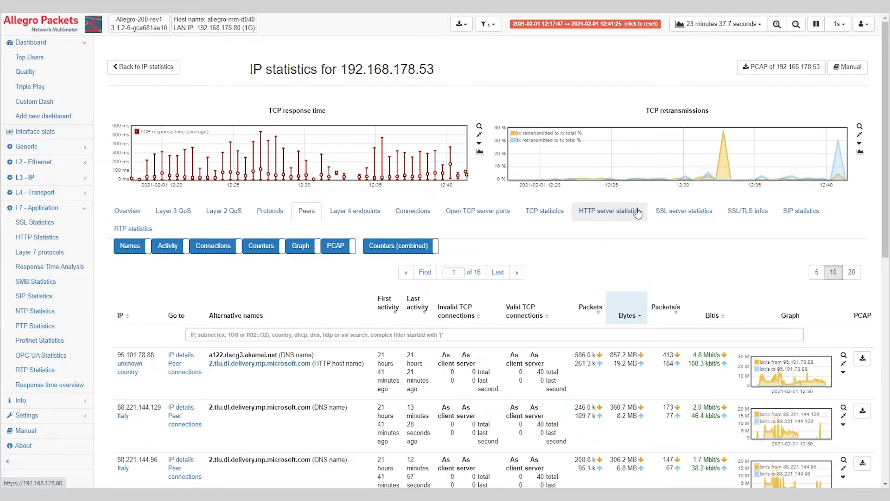
mouse_move(573, 216)
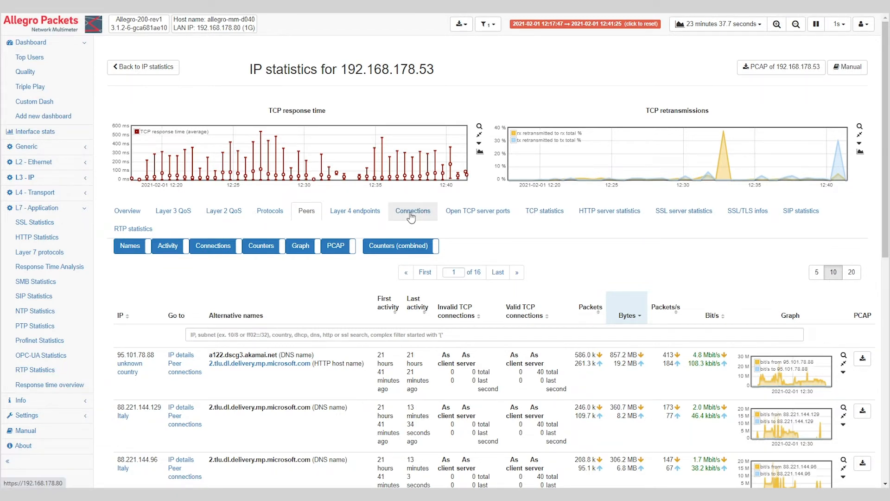
Step: List host 192.168.178.53's TCP connections with handshake times, retransmissions and capture options
click(412, 210)
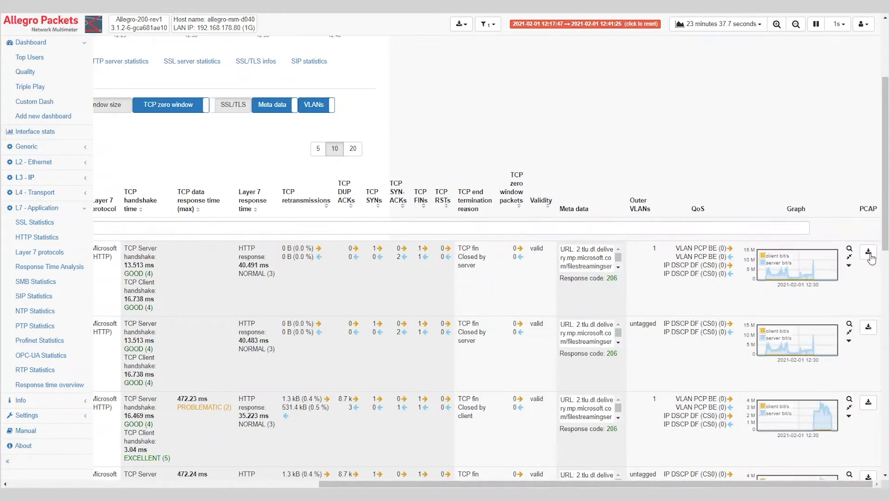
mouse_move(868, 252)
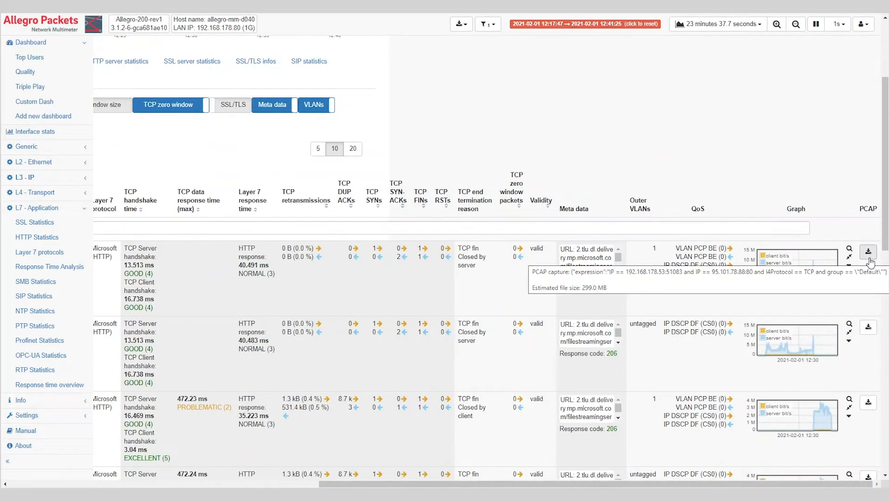
mouse_move(858, 277)
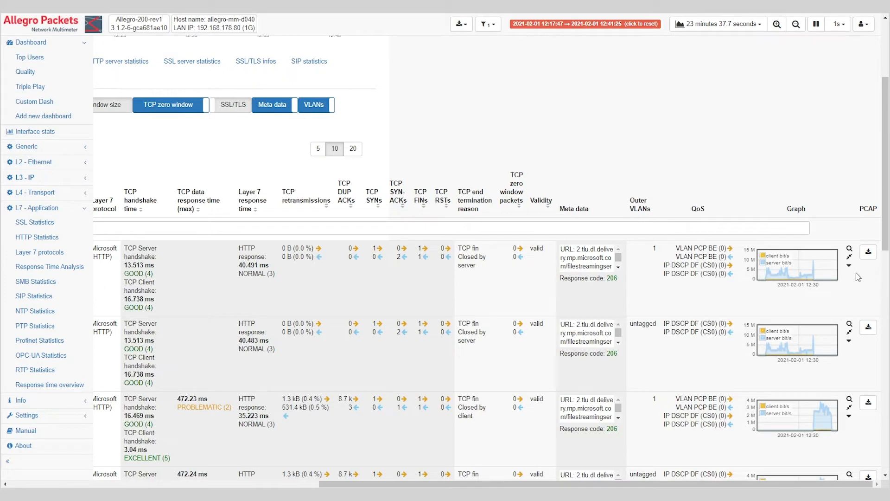
mouse_move(865, 284)
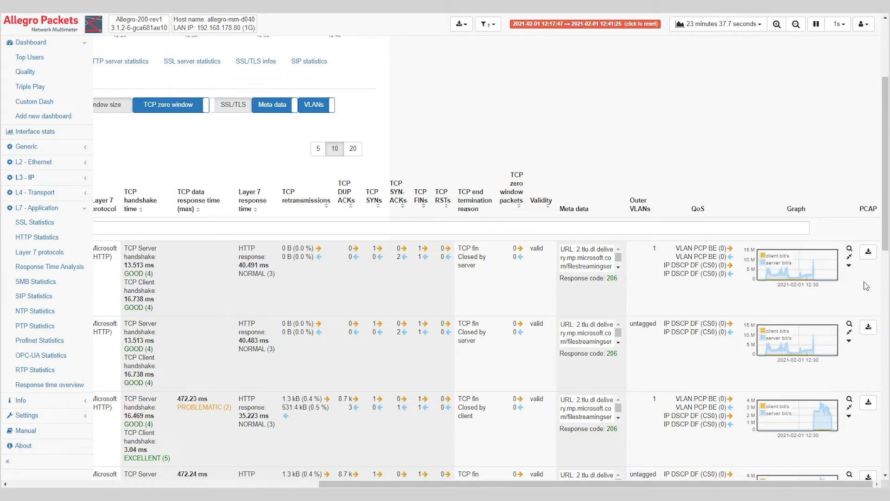
mouse_move(869, 256)
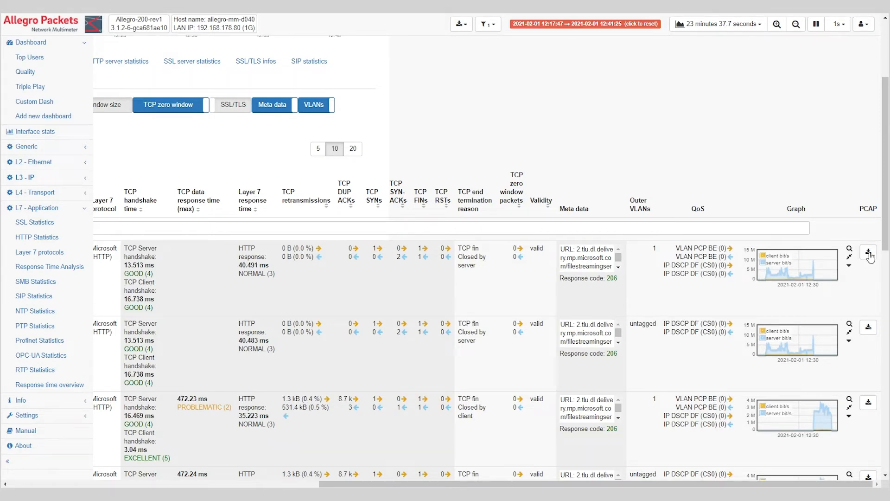
Step: Start a PCAP of the first connection and preview its 4648 frames in Webshark
click(869, 253)
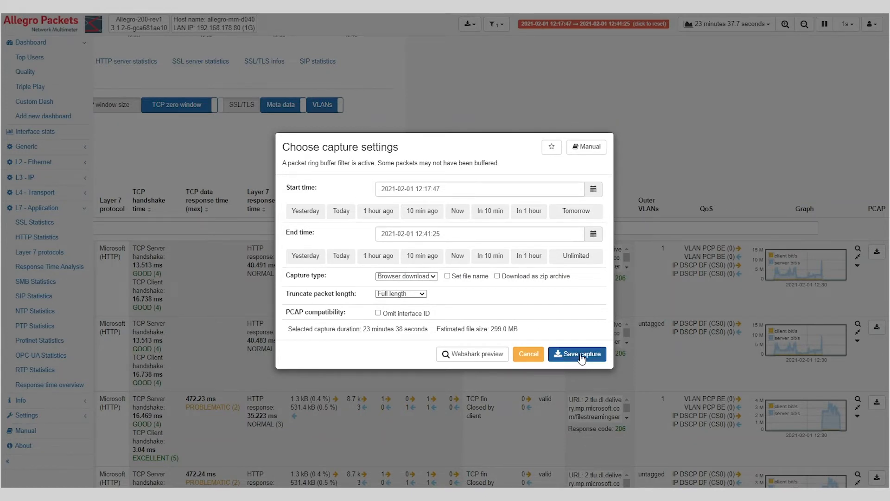
mouse_move(460, 342)
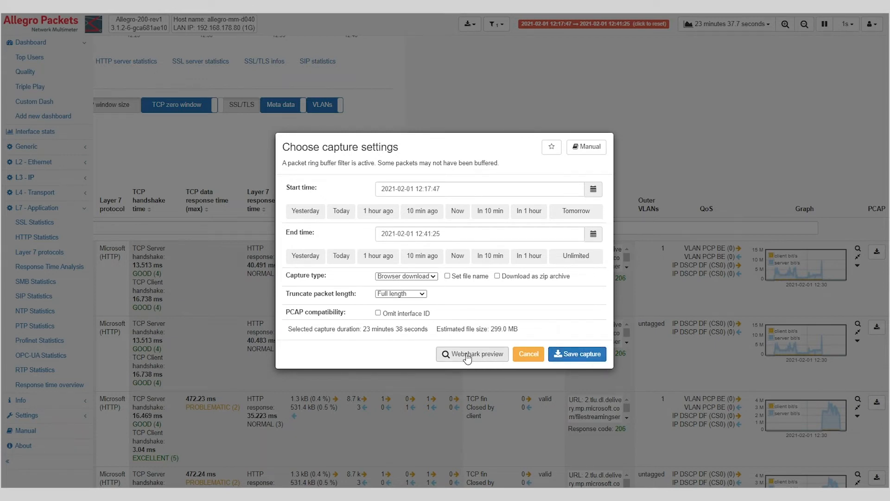
click(528, 354)
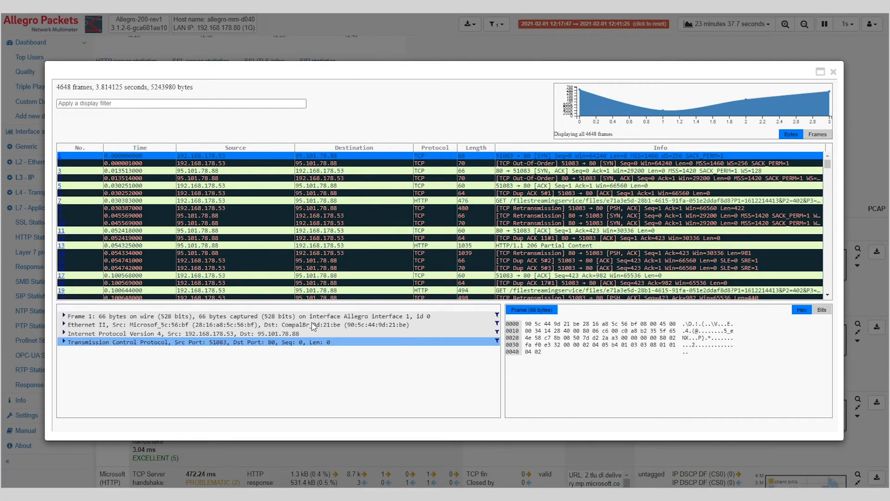
mouse_move(252, 245)
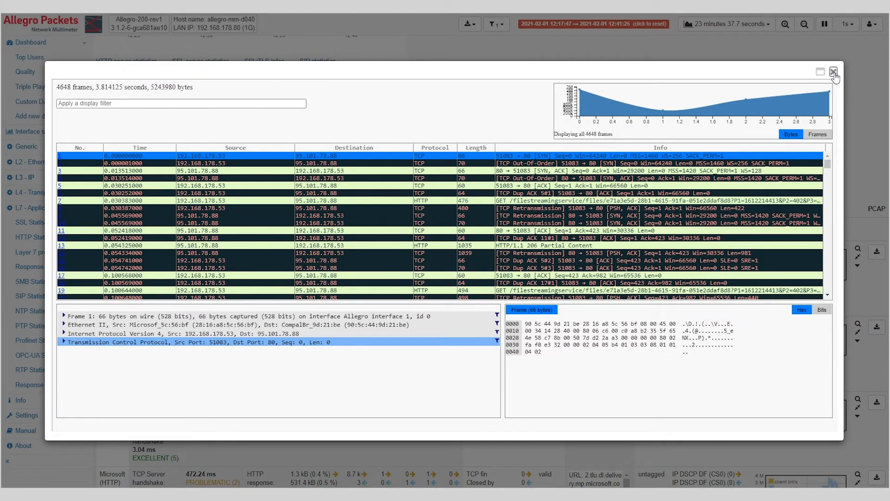
Step: Close the Webshark preview and switch to the Quality dashboard
click(834, 71)
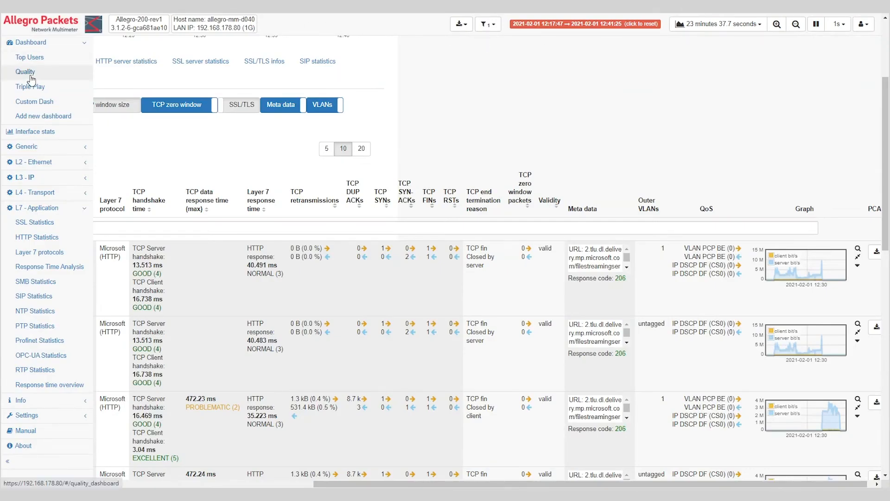
click(25, 71)
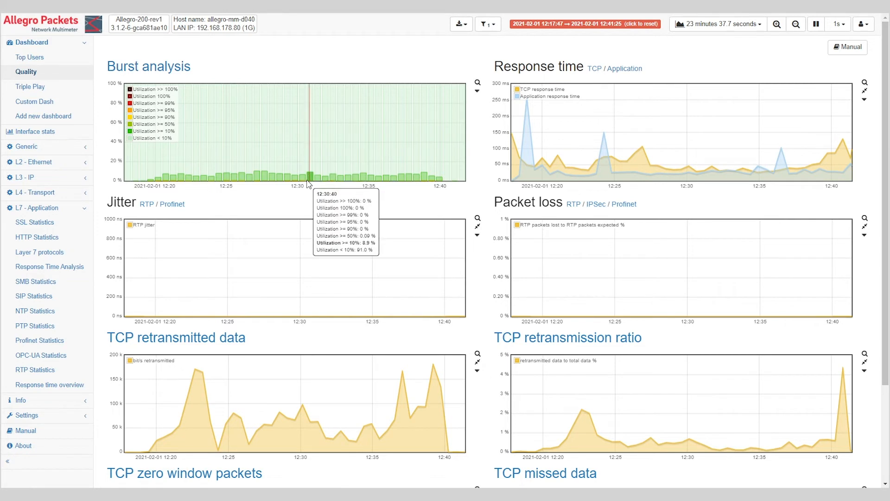
mouse_move(281, 198)
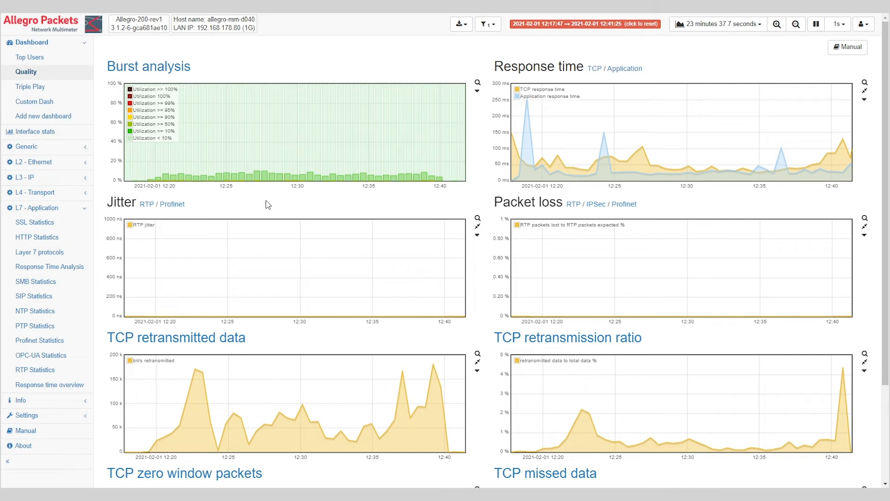
mouse_move(221, 201)
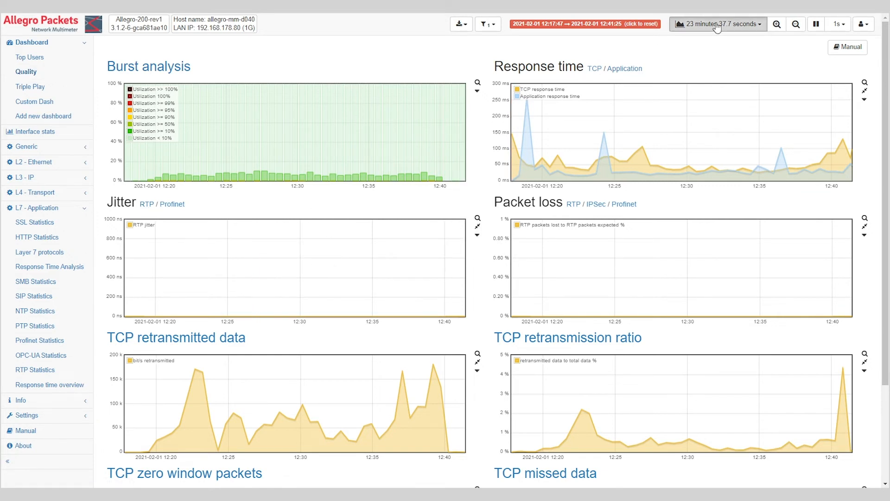
Step: Widen the Quality dashboard to 1 day and look through its burst, jitter and loss charts
click(742, 24)
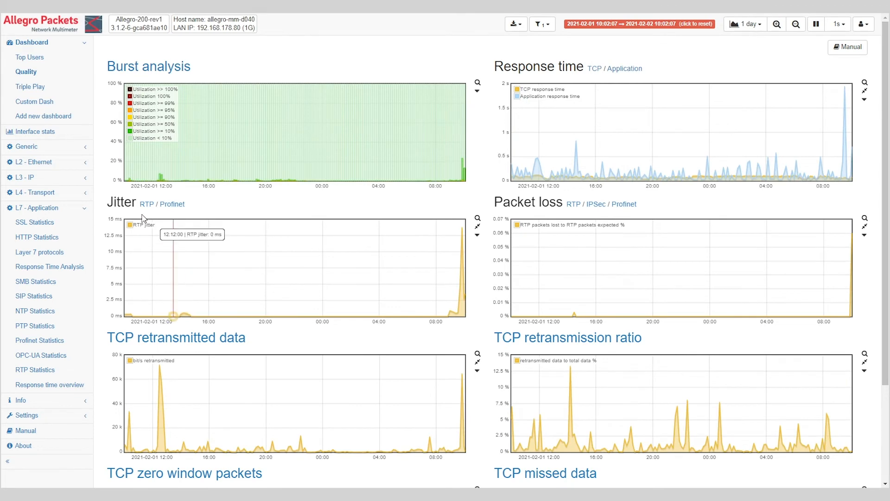
mouse_move(537, 216)
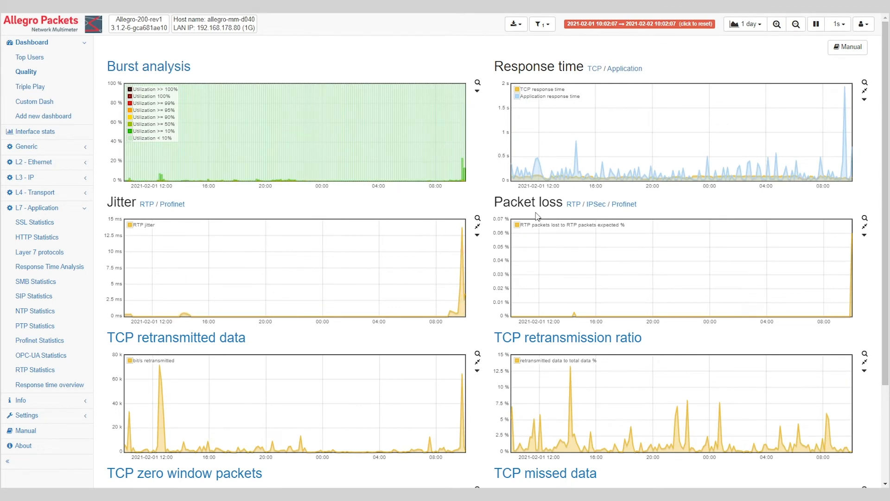
scroll(down, 3)
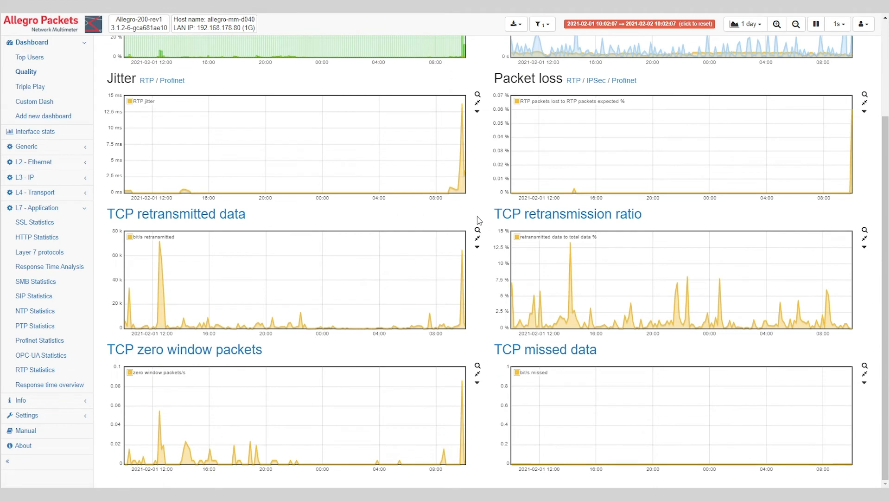
mouse_move(200, 366)
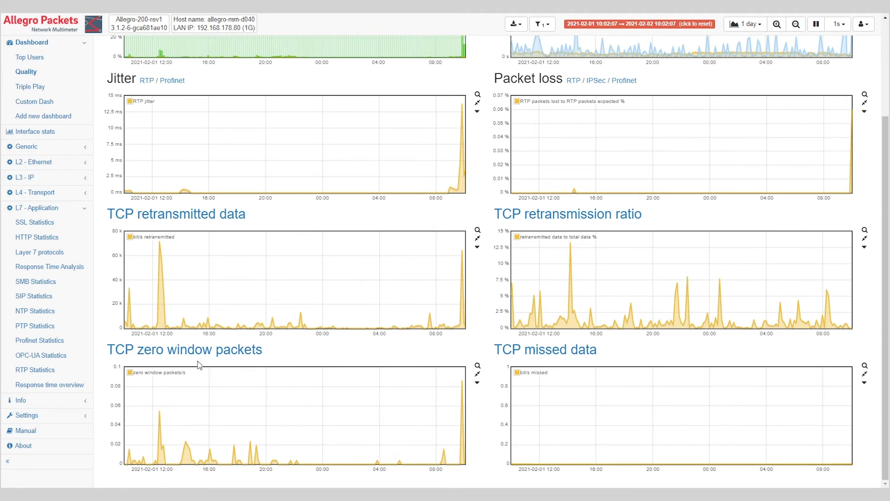
mouse_move(356, 360)
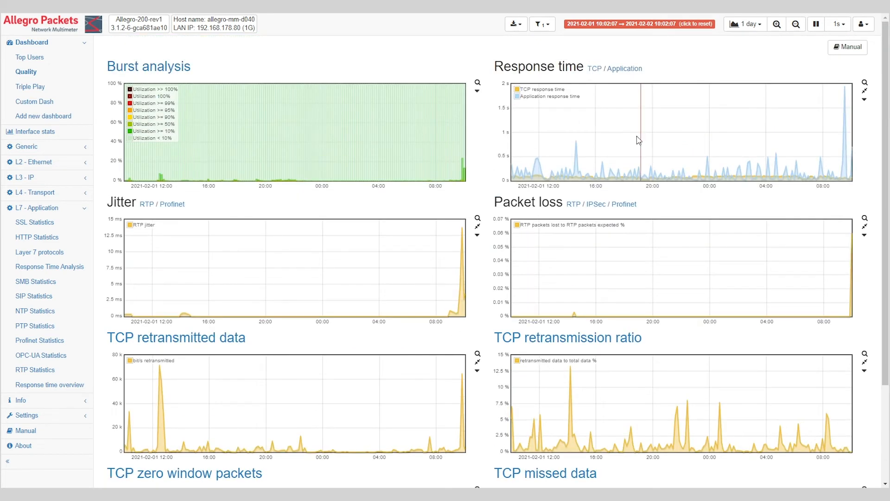
Step: Open the L7 response time overview and drill into the DHCP spike's 6-minute statistics
click(49, 384)
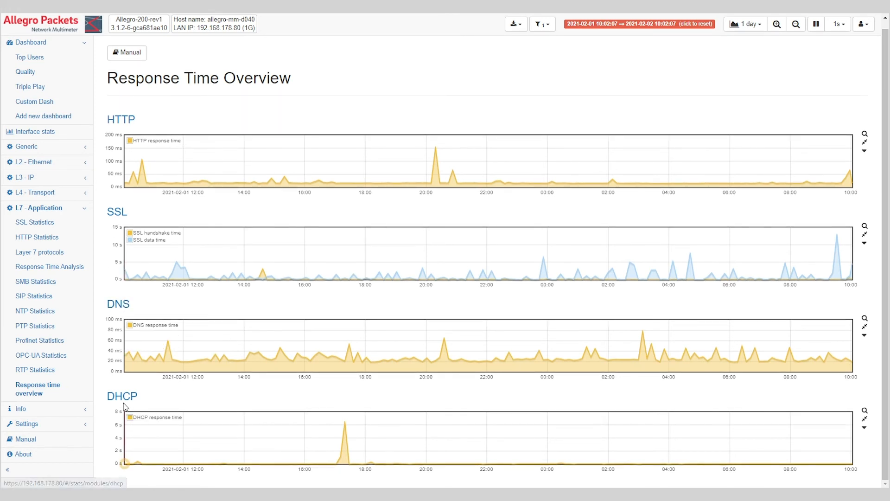
mouse_move(290, 456)
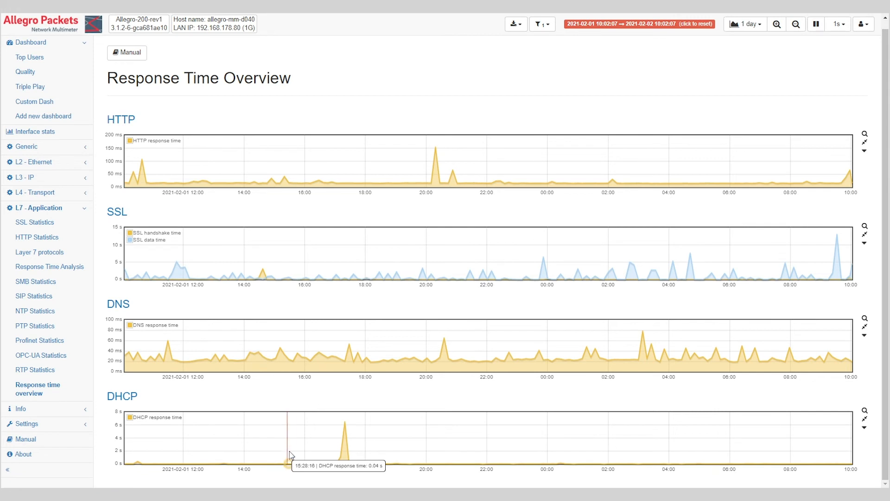
mouse_move(325, 433)
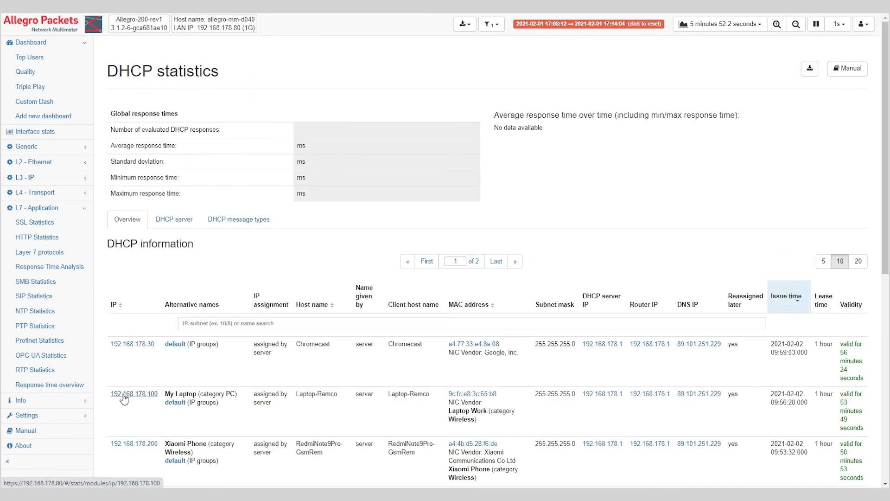
scroll(down, 3)
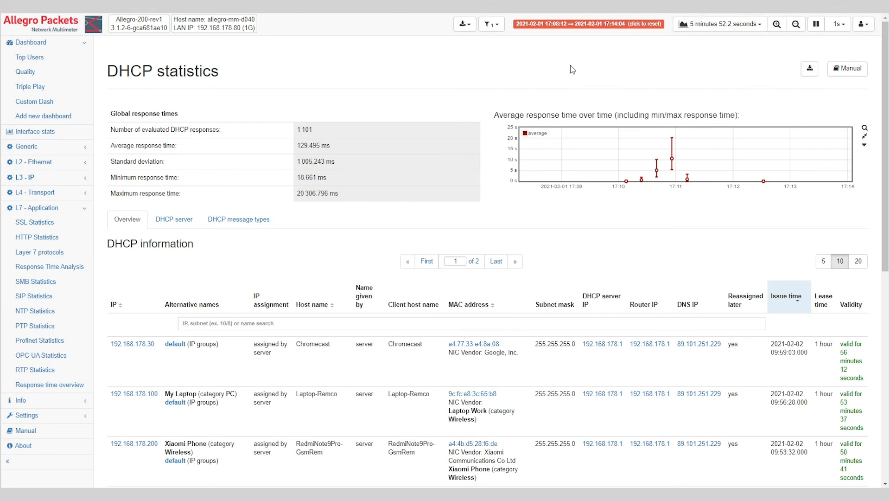
Step: Return to the Quality dashboard for the 6-minute window and expand the L3 - IP and L2 - Ethernet groups
click(25, 71)
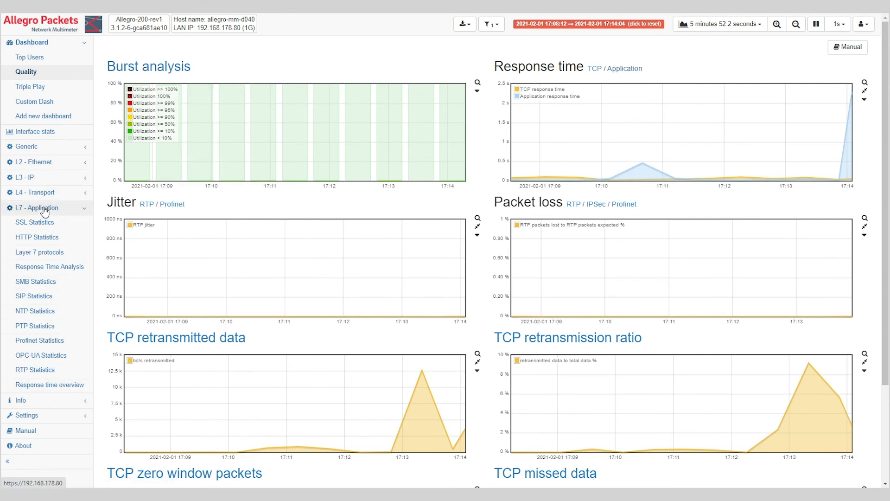
mouse_move(34, 296)
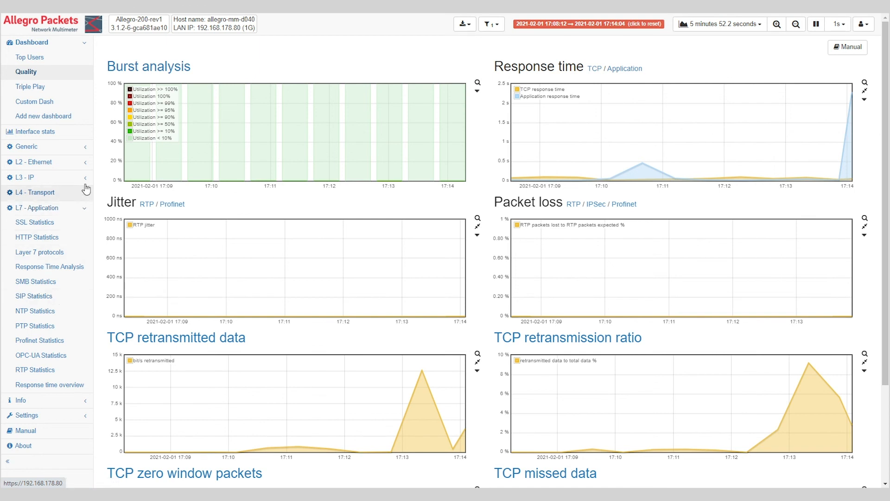
click(24, 177)
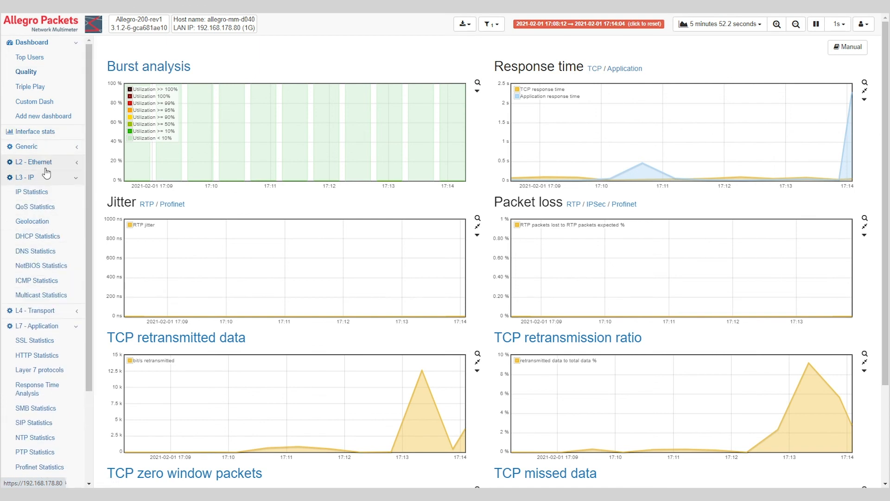
click(32, 161)
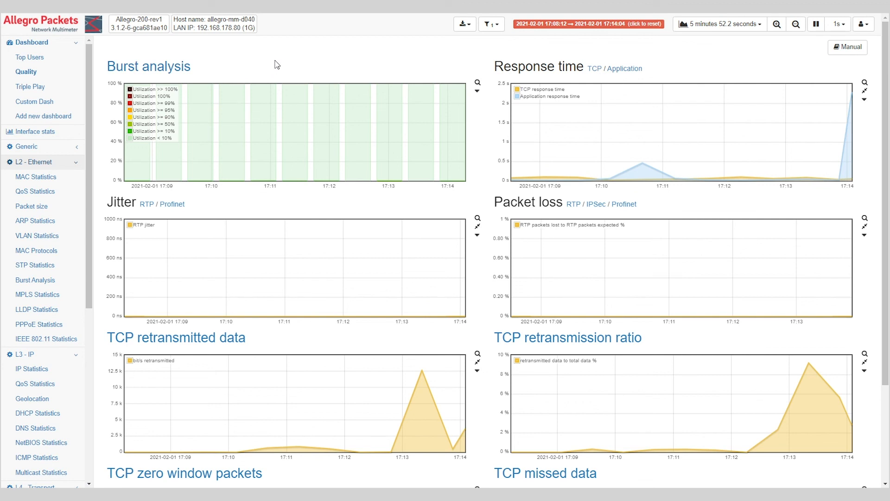
mouse_move(267, 65)
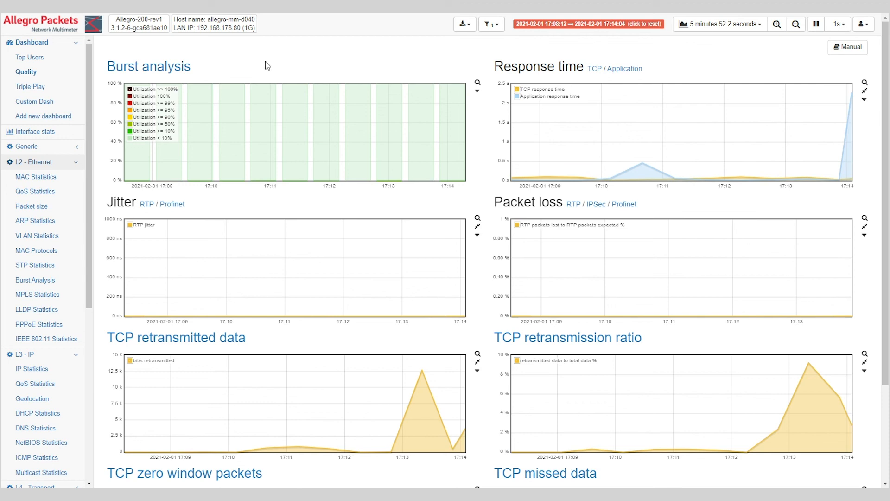